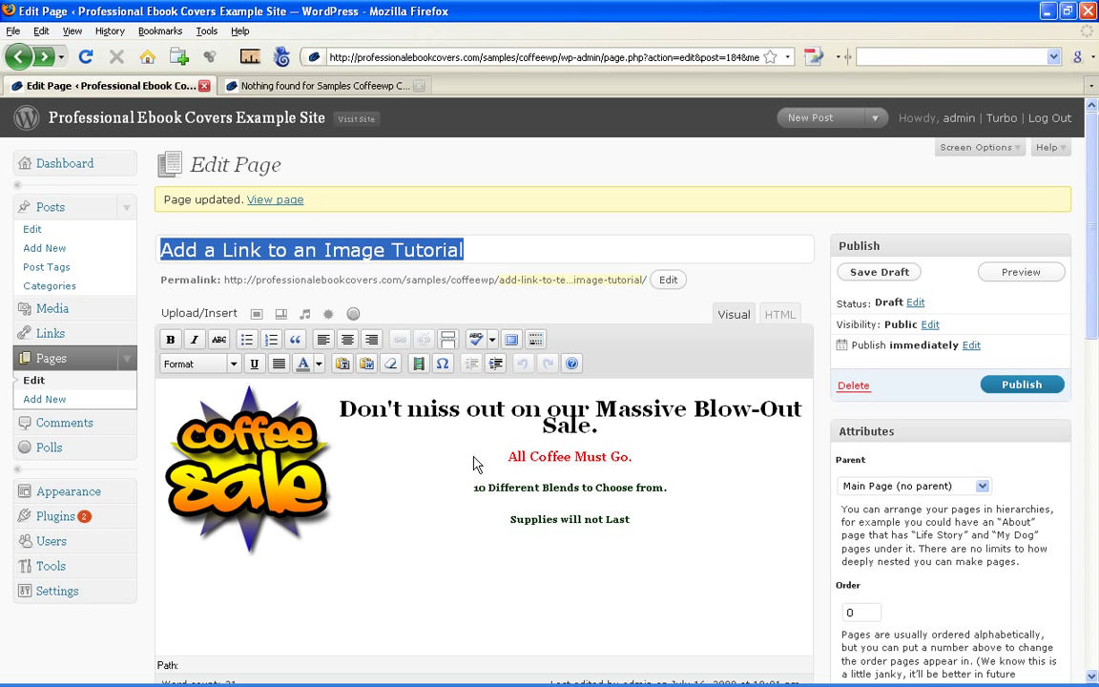
pyautogui.moveTo(552, 443)
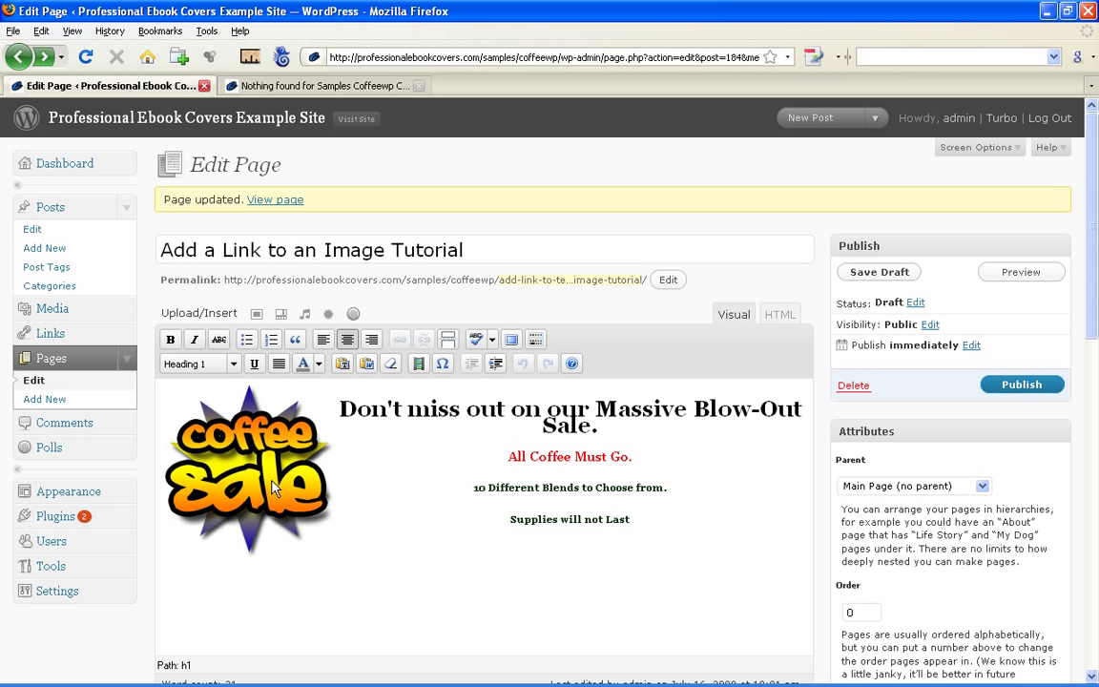
# Select the Coffee Sale image so its edit and delete icons appear.
pyautogui.click(248, 468)
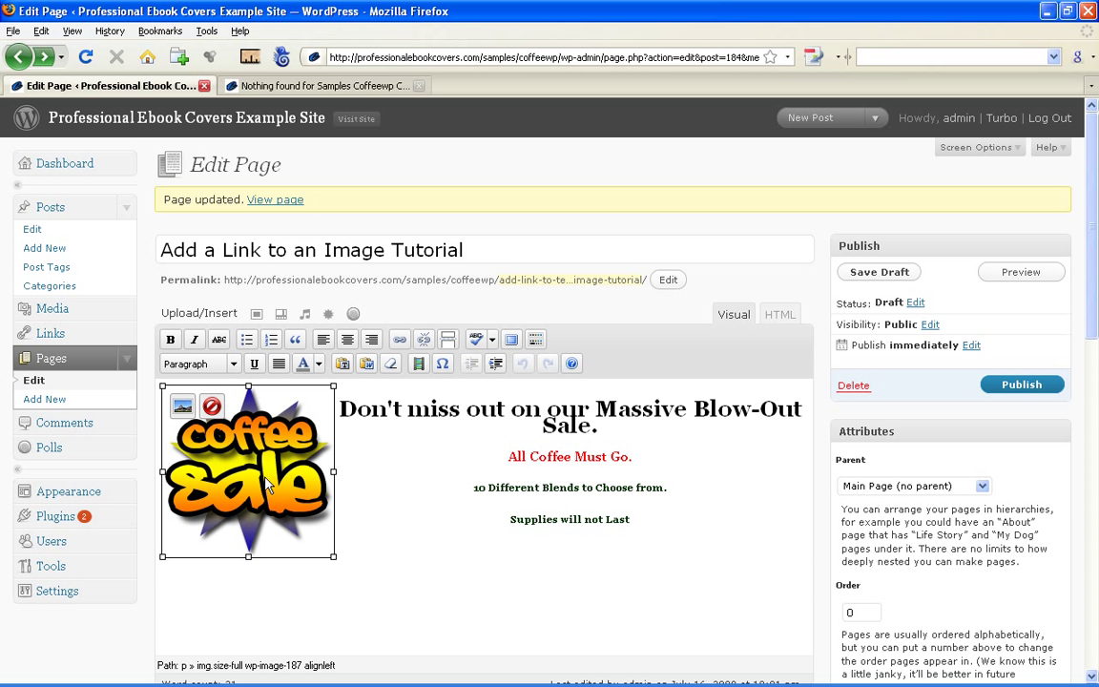
pyautogui.moveTo(198, 477)
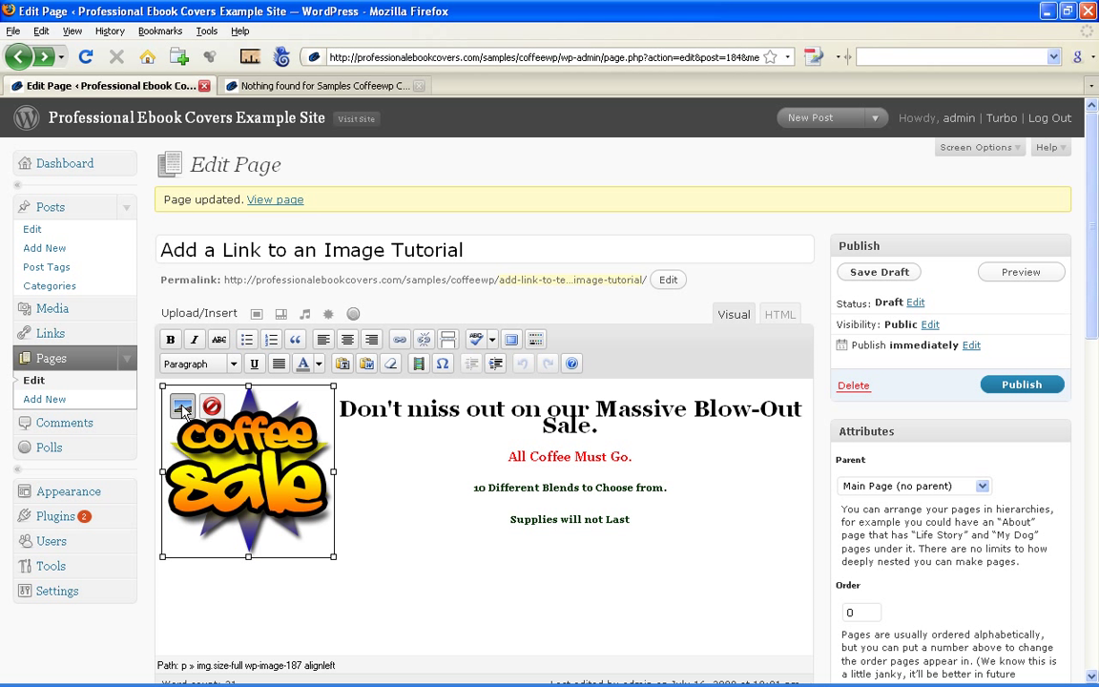
# Link the image to the contact-us/coffee-sale URL and update its settings.
pyautogui.click(183, 405)
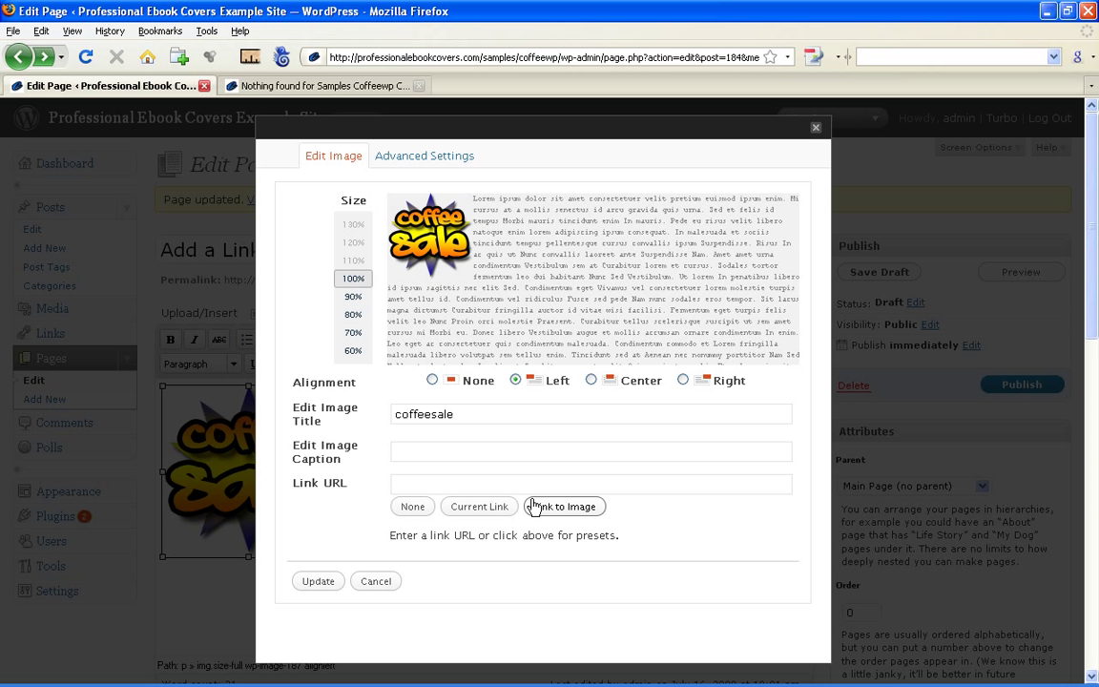
pyautogui.click(565, 505)
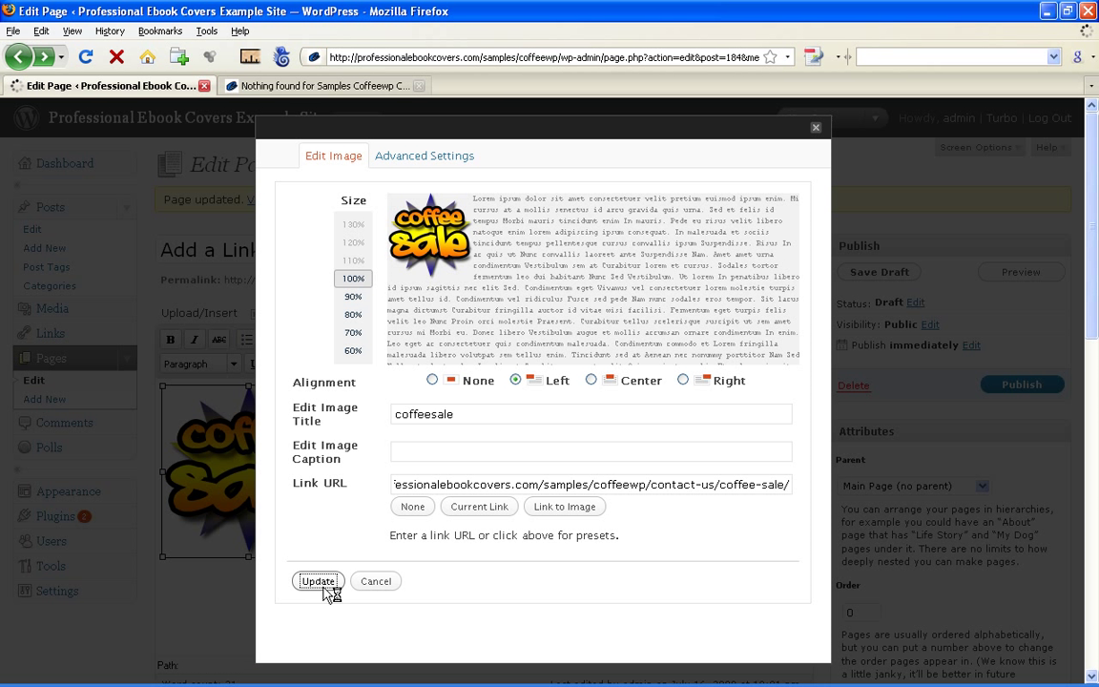
pyautogui.click(317, 580)
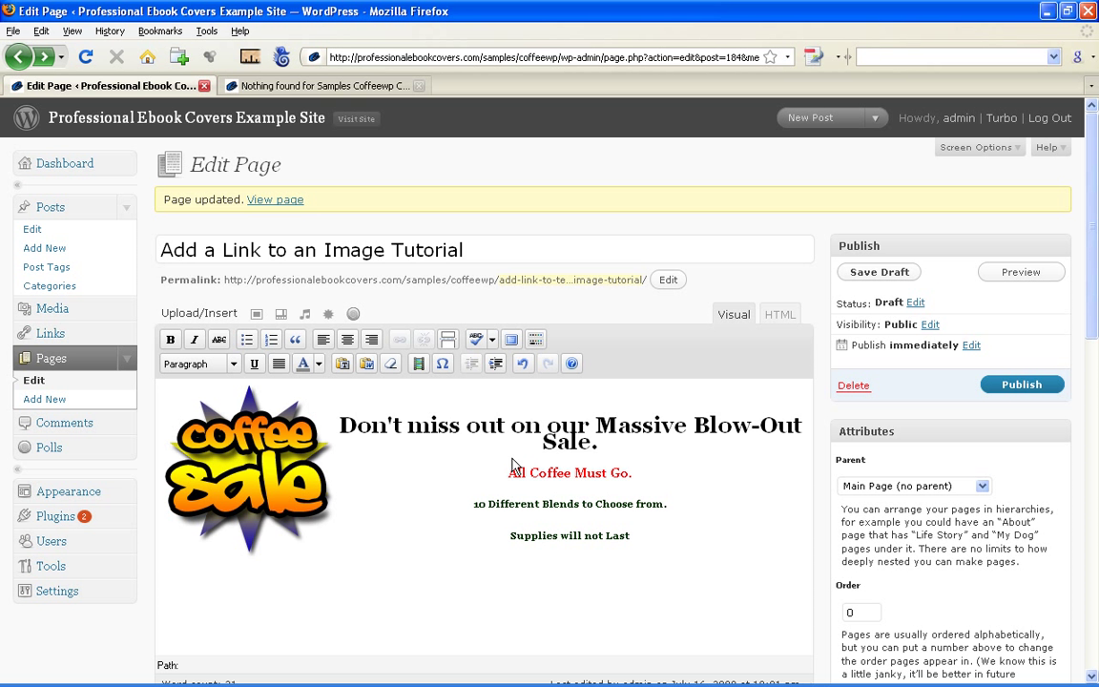
pyautogui.click(249, 471)
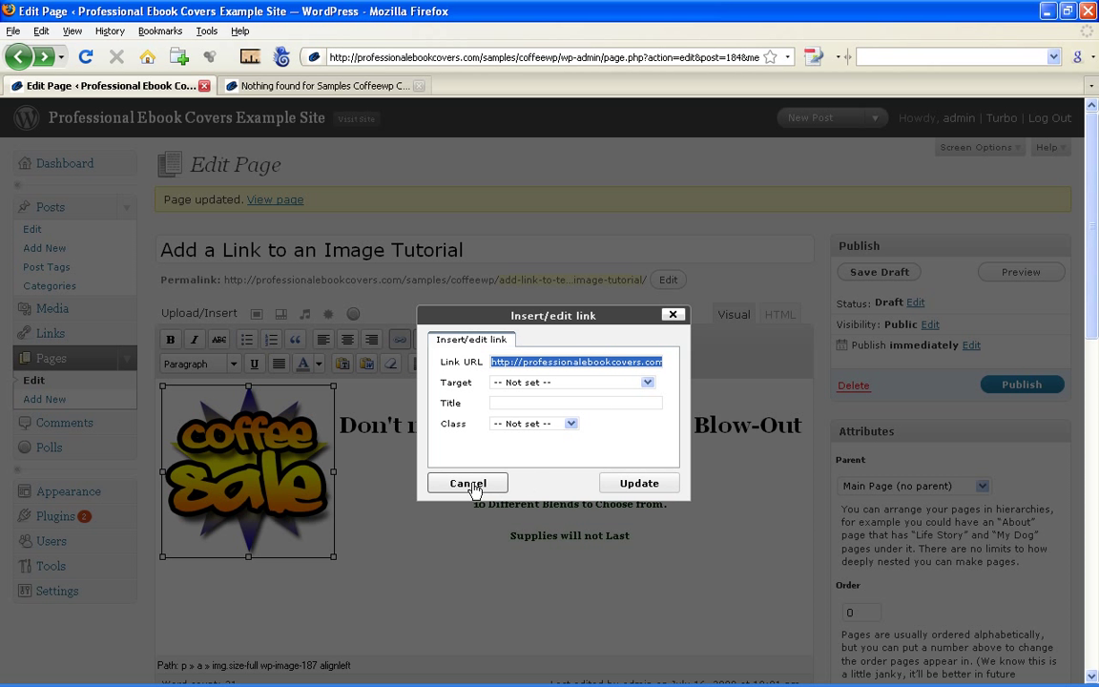
pyautogui.click(468, 482)
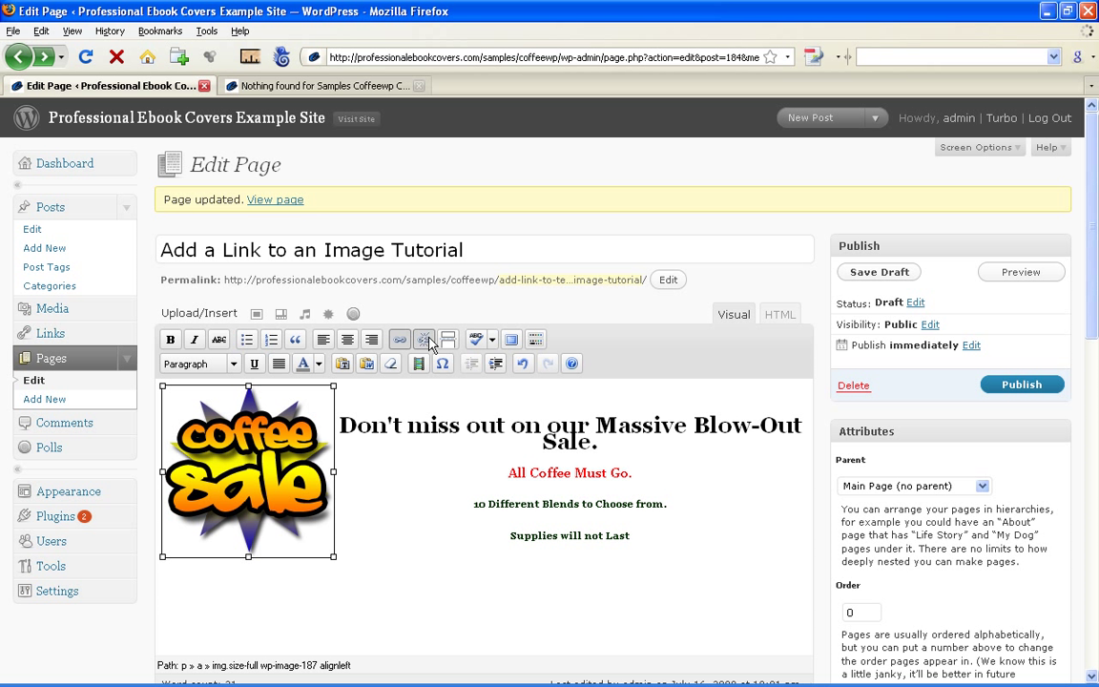
pyautogui.moveTo(426, 340)
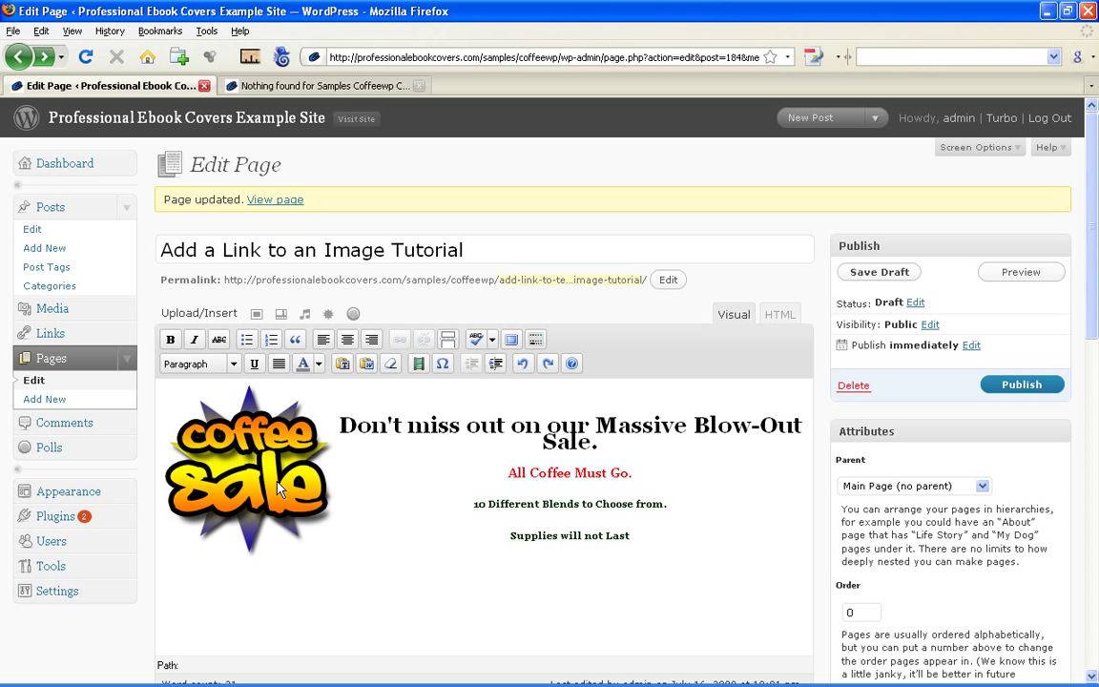
# Reselect the Coffee Sale image after the Unlink attempt, its link still attached.
pyautogui.click(283, 487)
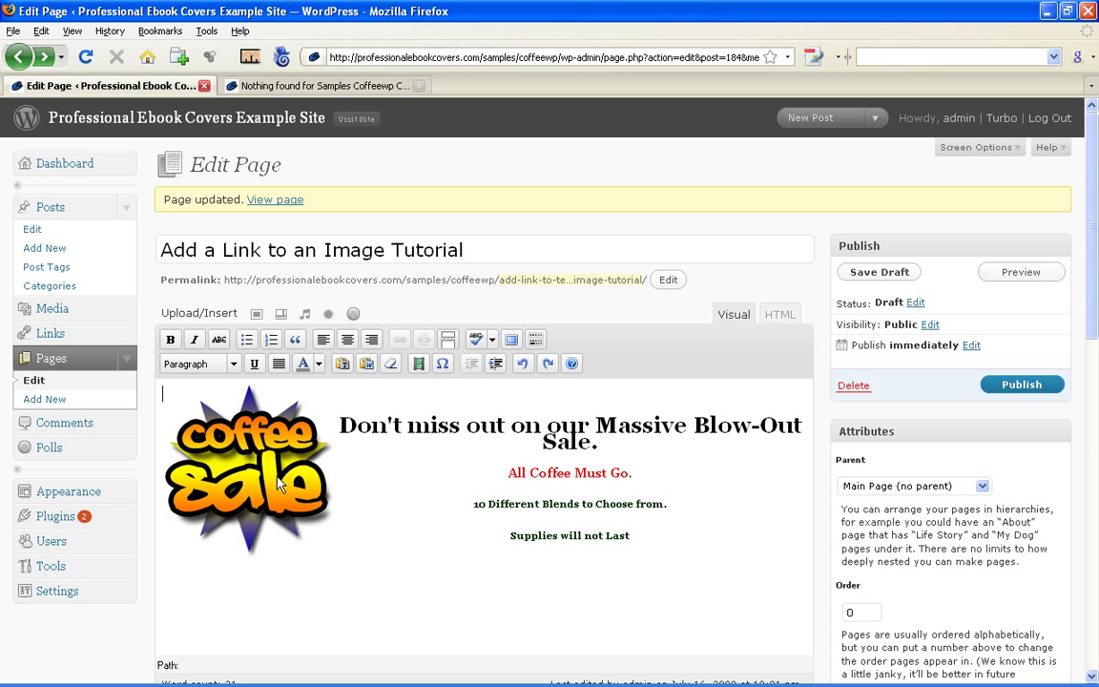
pyautogui.click(248, 474)
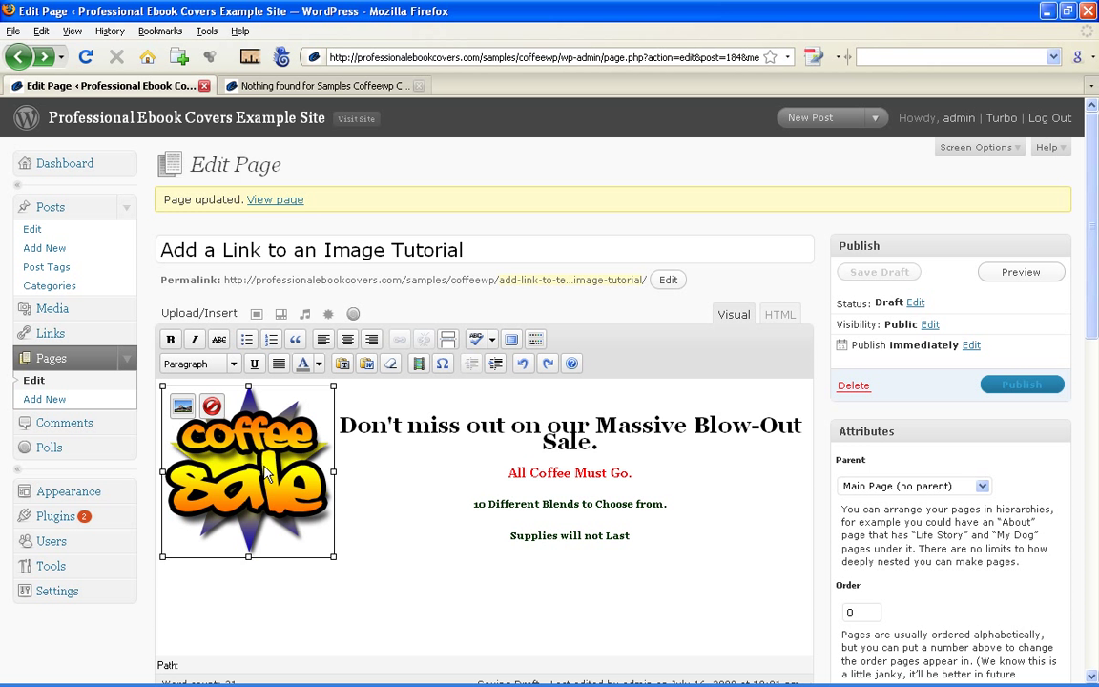